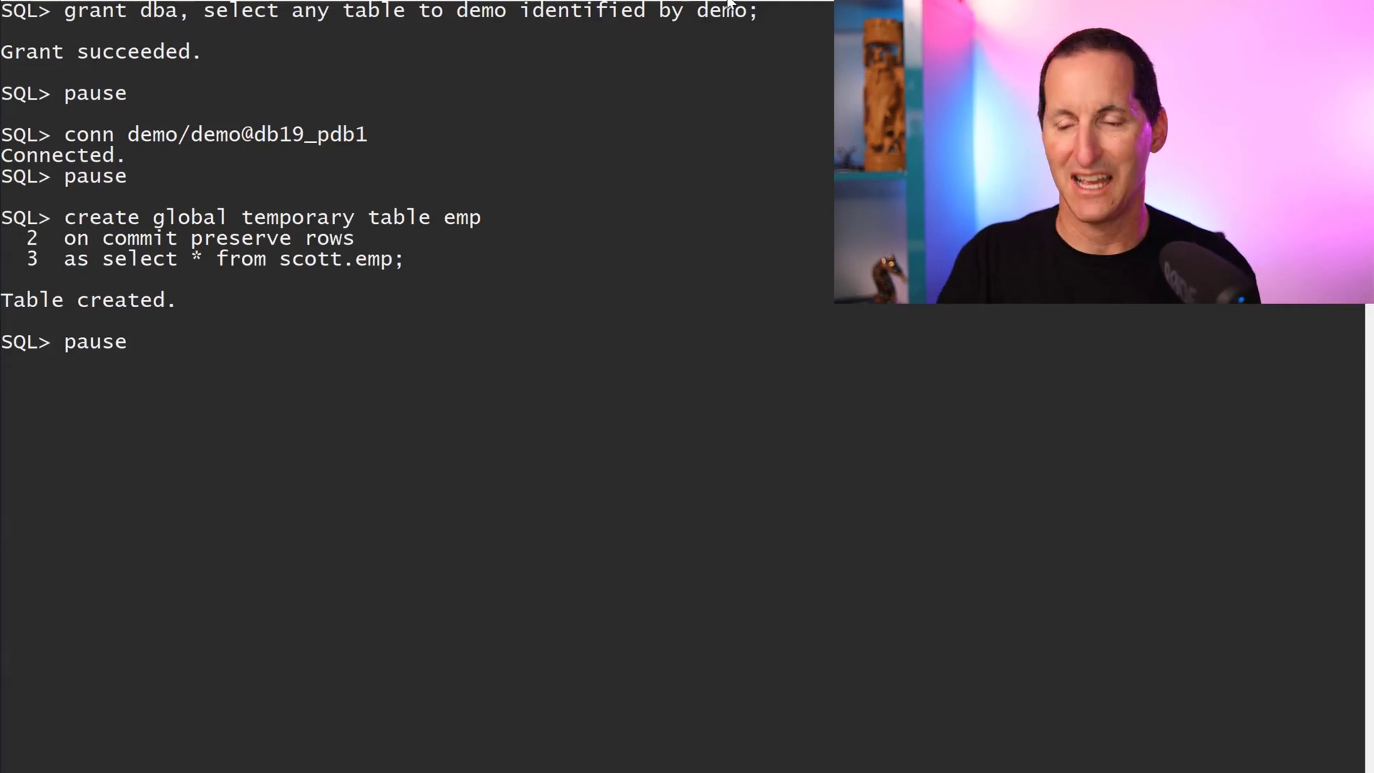
Run host sqlldr with emp.ctl against temporary table EMP, failing with SQL*Loader-280
key(Return)
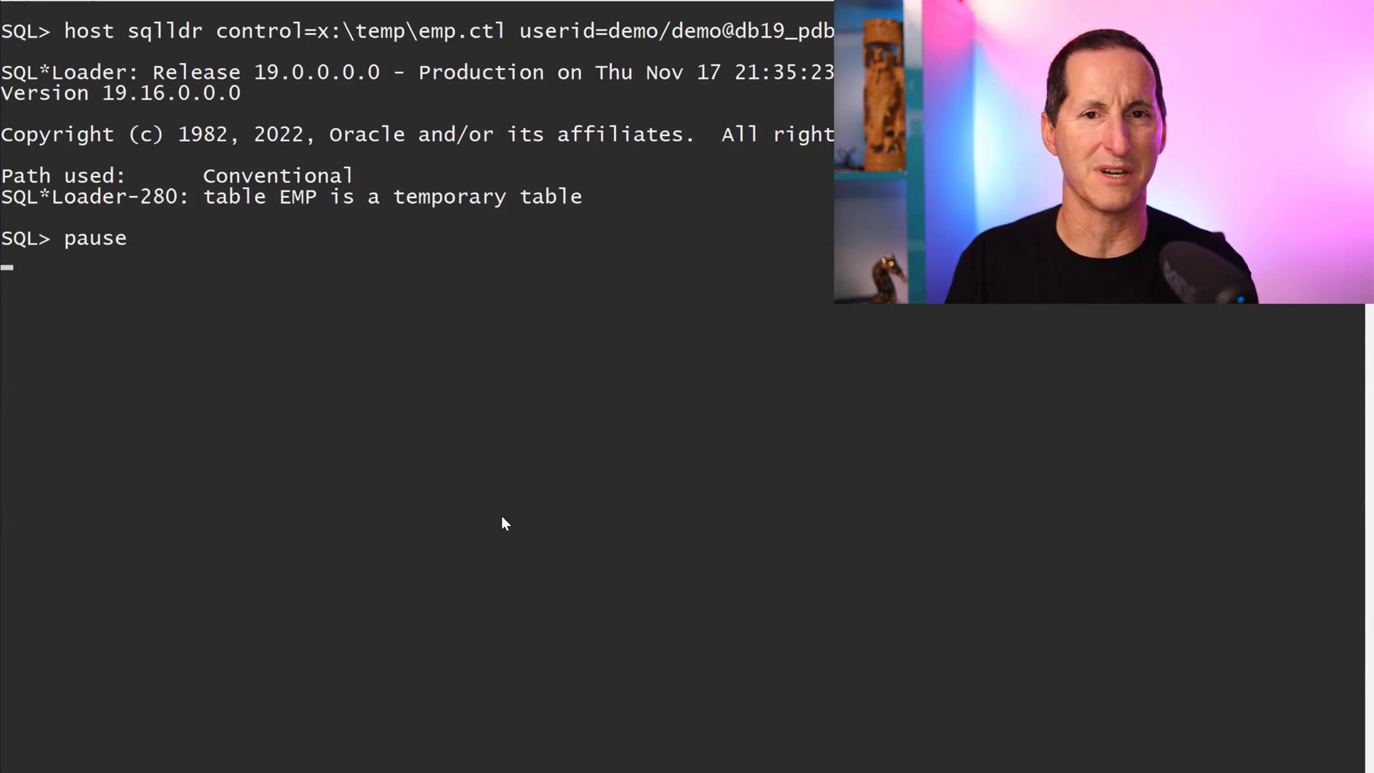
Create row-level BEFORE INSERT trigger trg on emp copying qualifying rows into tgt
key(Return)
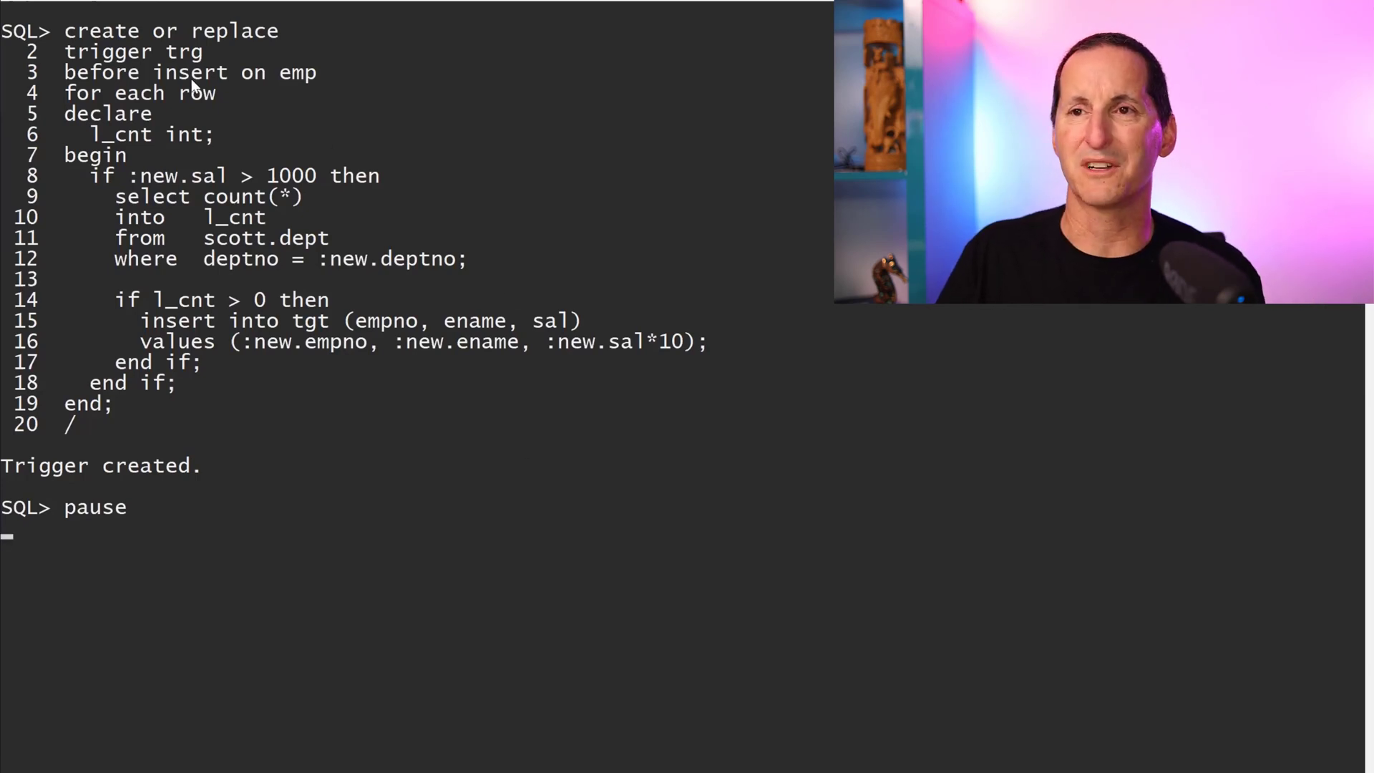
Highlight the trigger's salary over 1000 condition and the tenfold salary inserted into tgt
drag(149, 73, 329, 73)
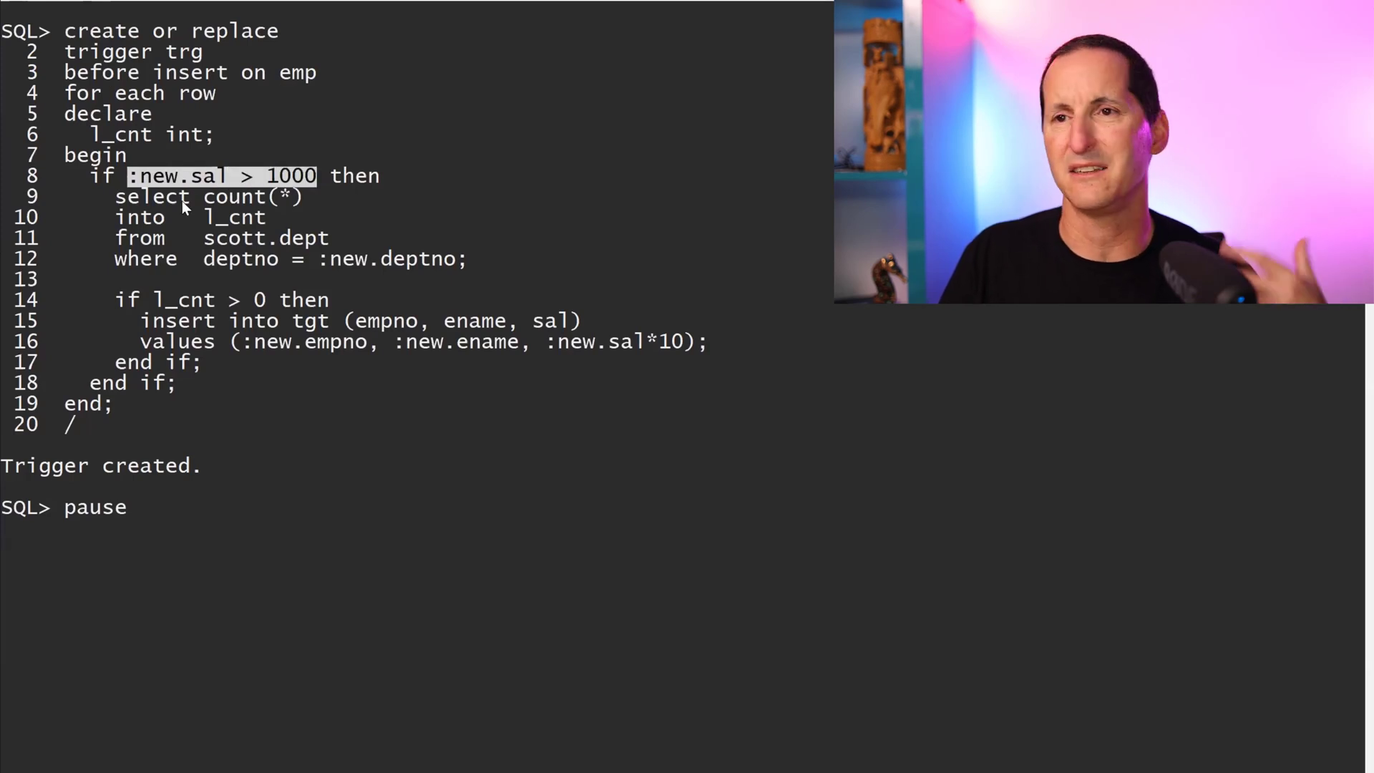
drag(126, 196, 466, 259)
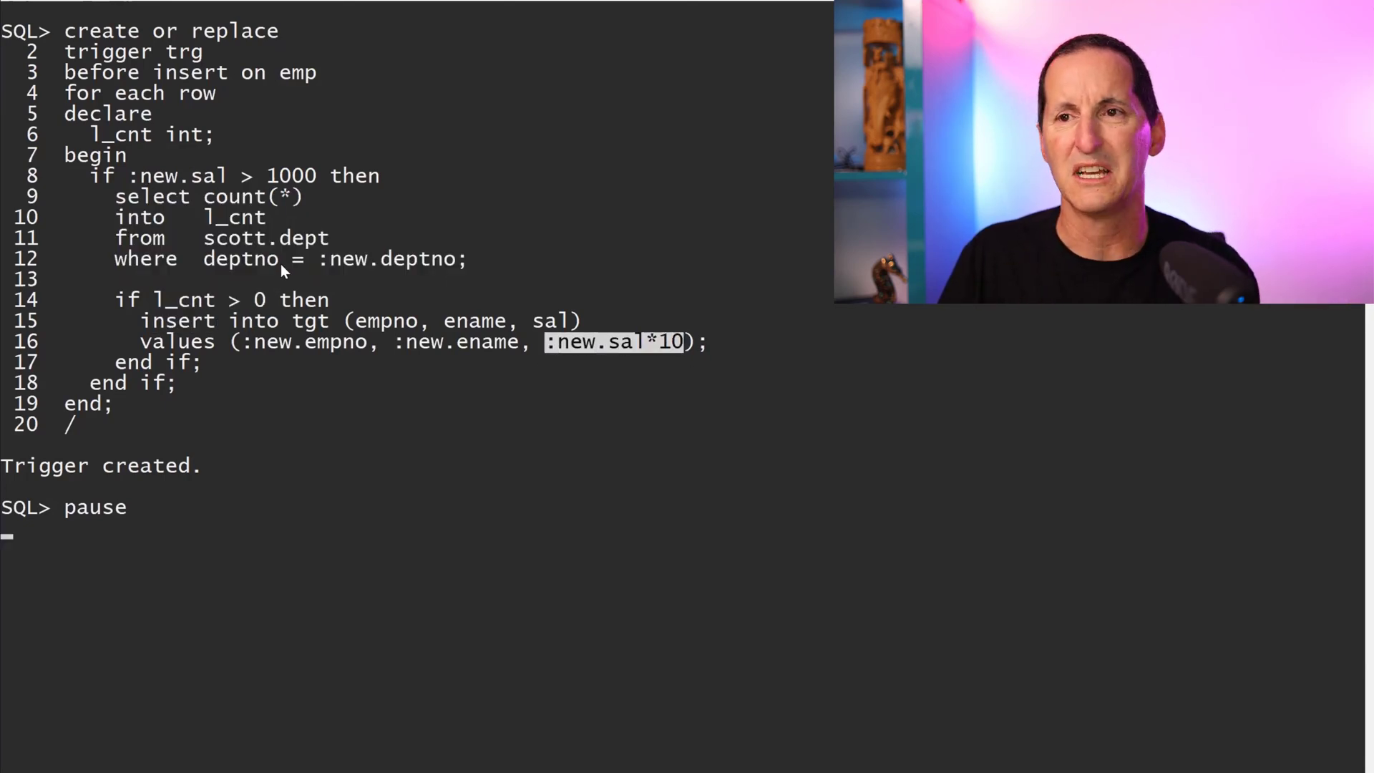
mouse_move(358, 469)
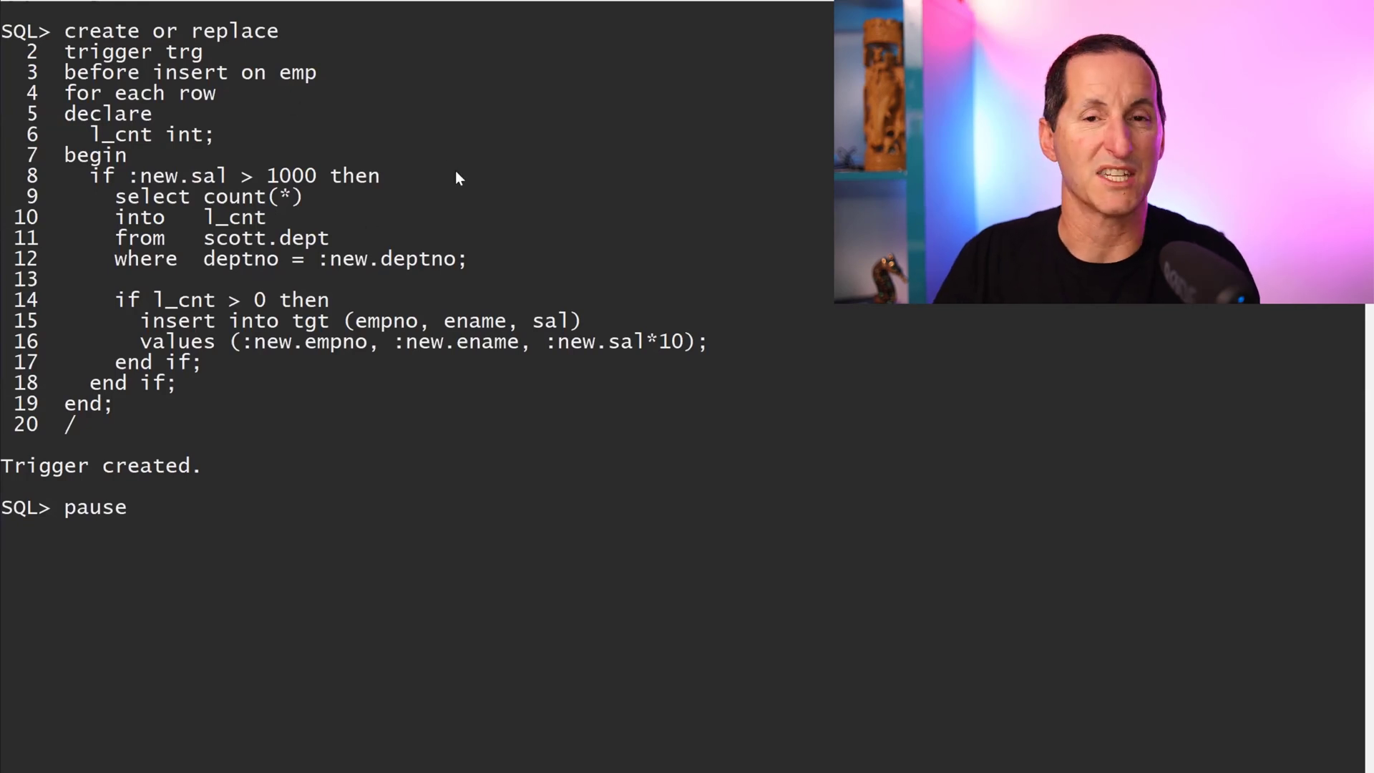
mouse_move(516, 276)
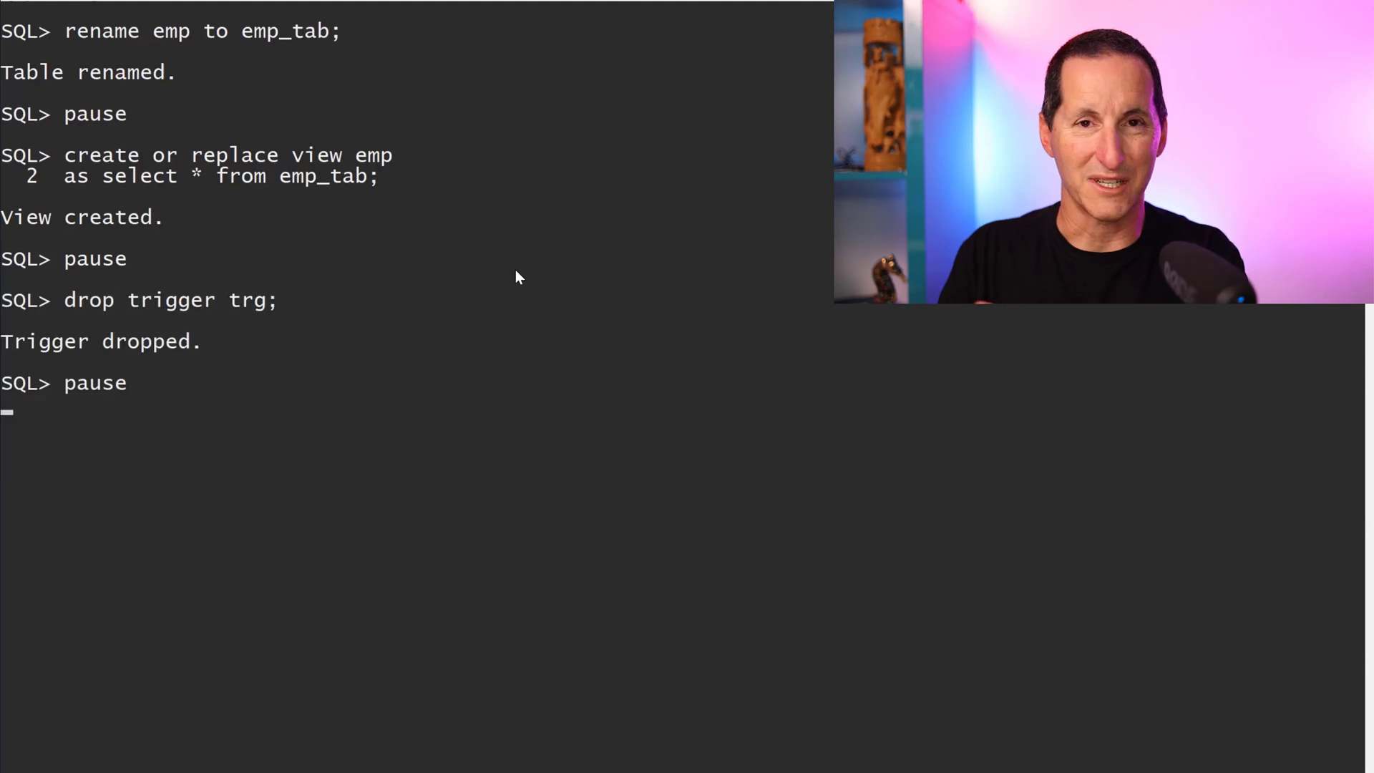
Rerun sqlldr with x:\temp\emp.ctl against the emp view, loading 14 rows
key(Return)
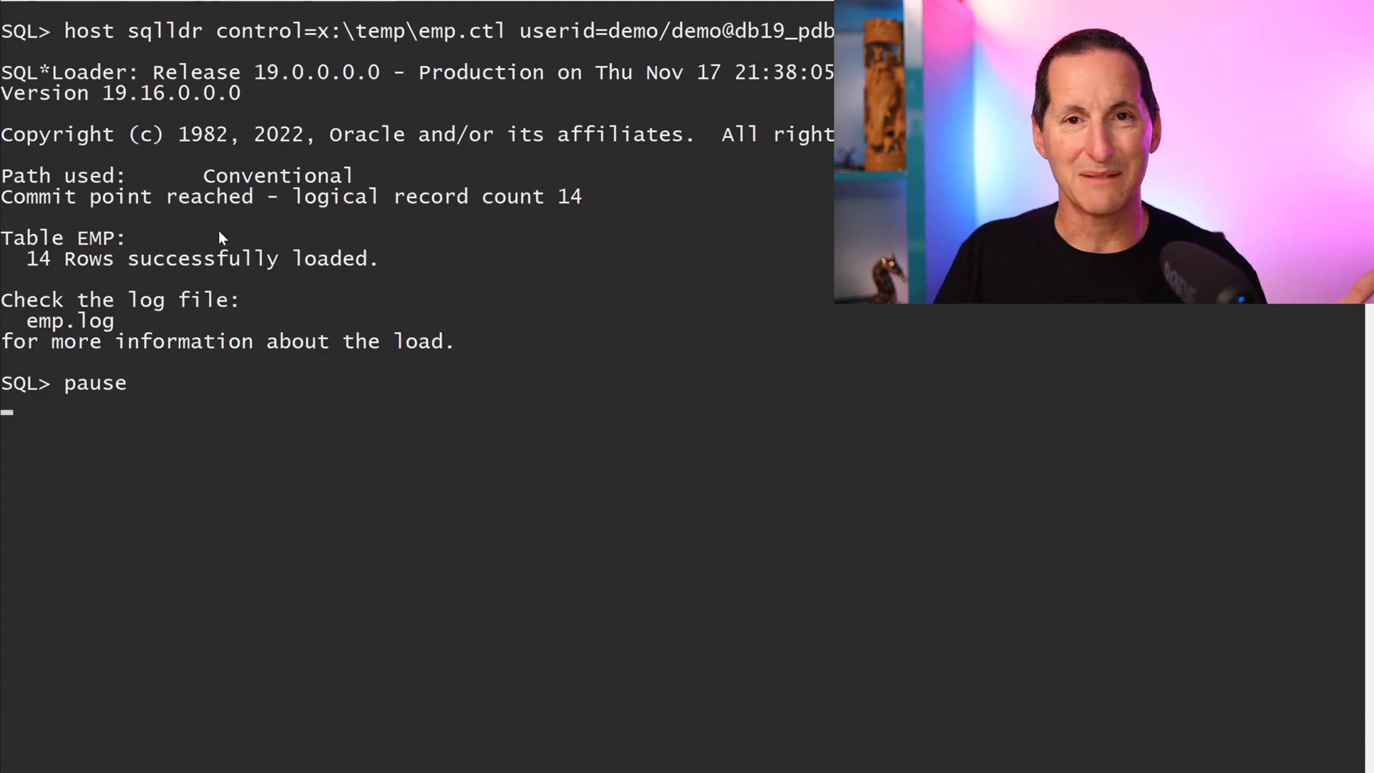
Highlight the SELECT * FROM tgt query returning 12 rows with tenfold salaries
drag(25, 258, 362, 259)
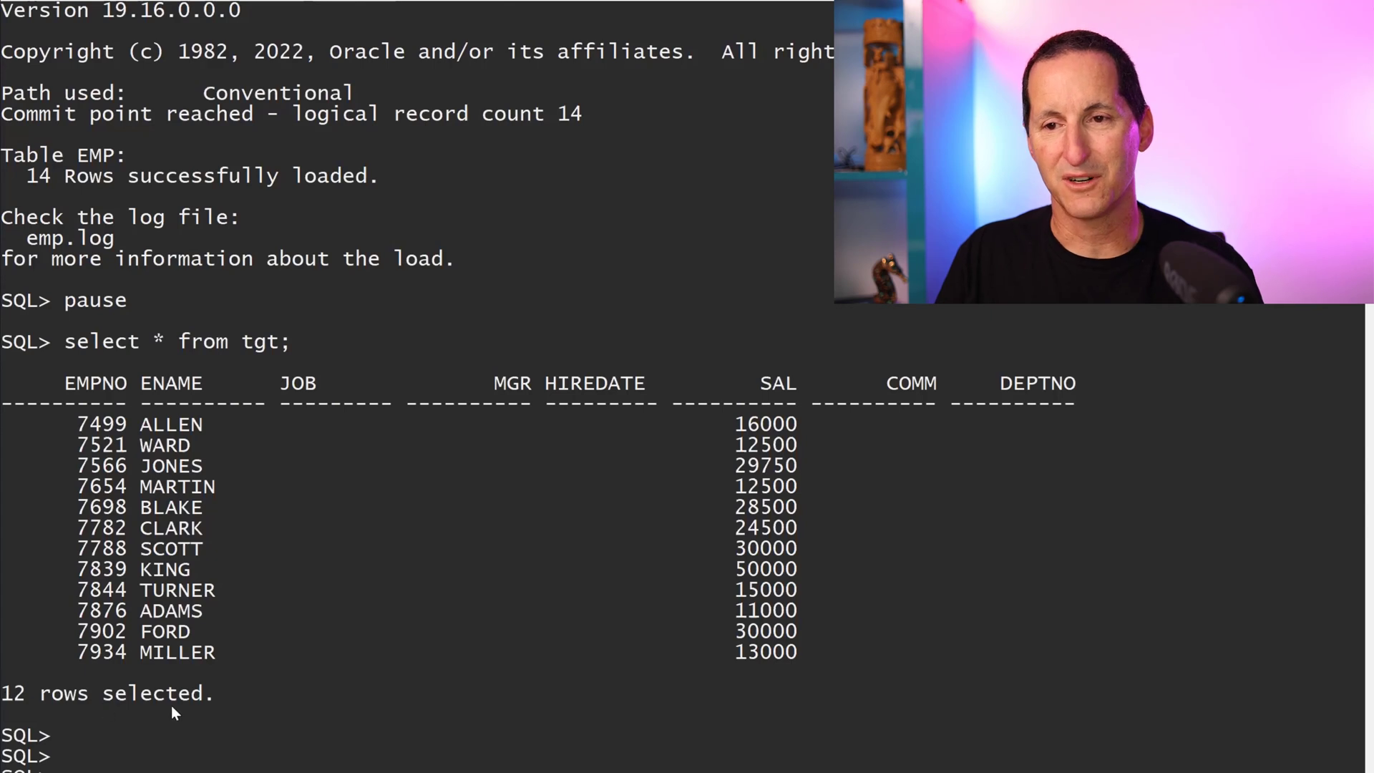
mouse_move(364, 358)
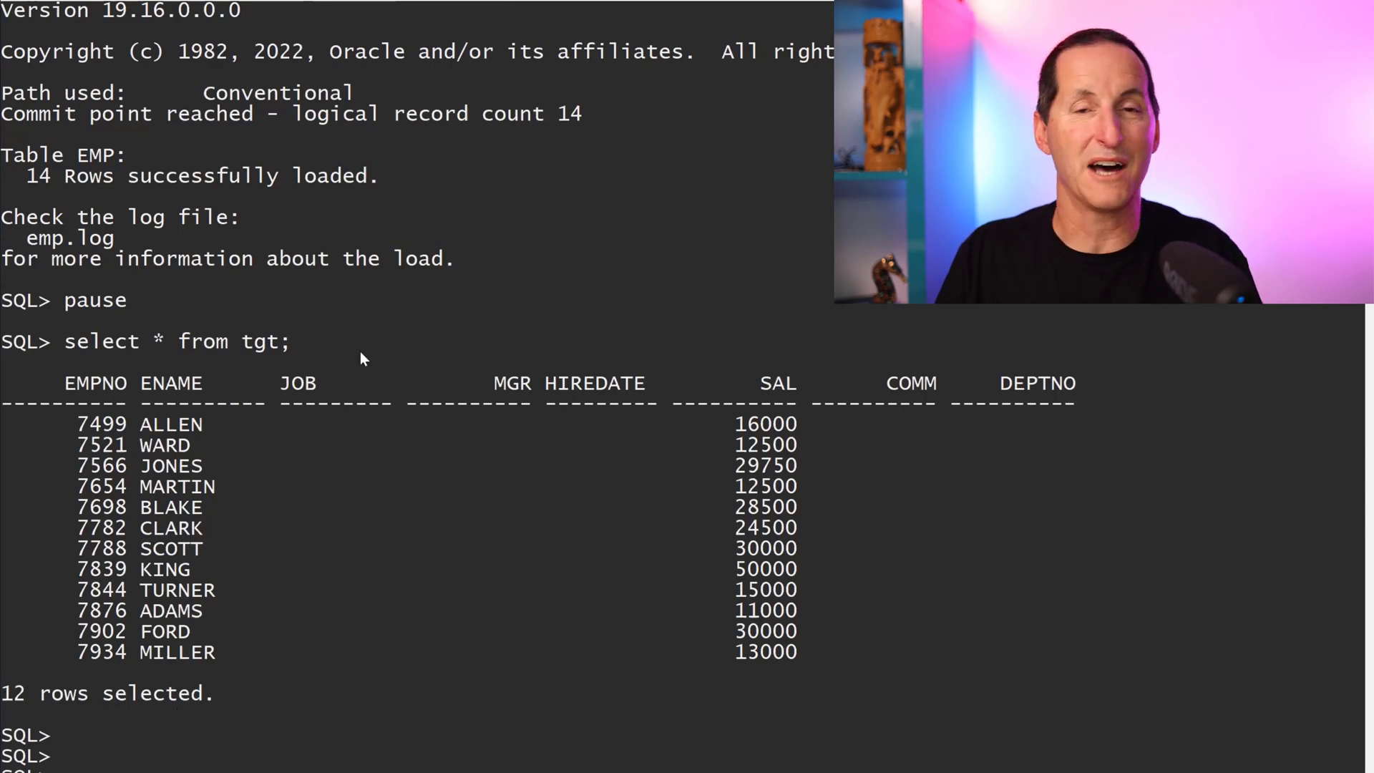
mouse_move(226, 363)
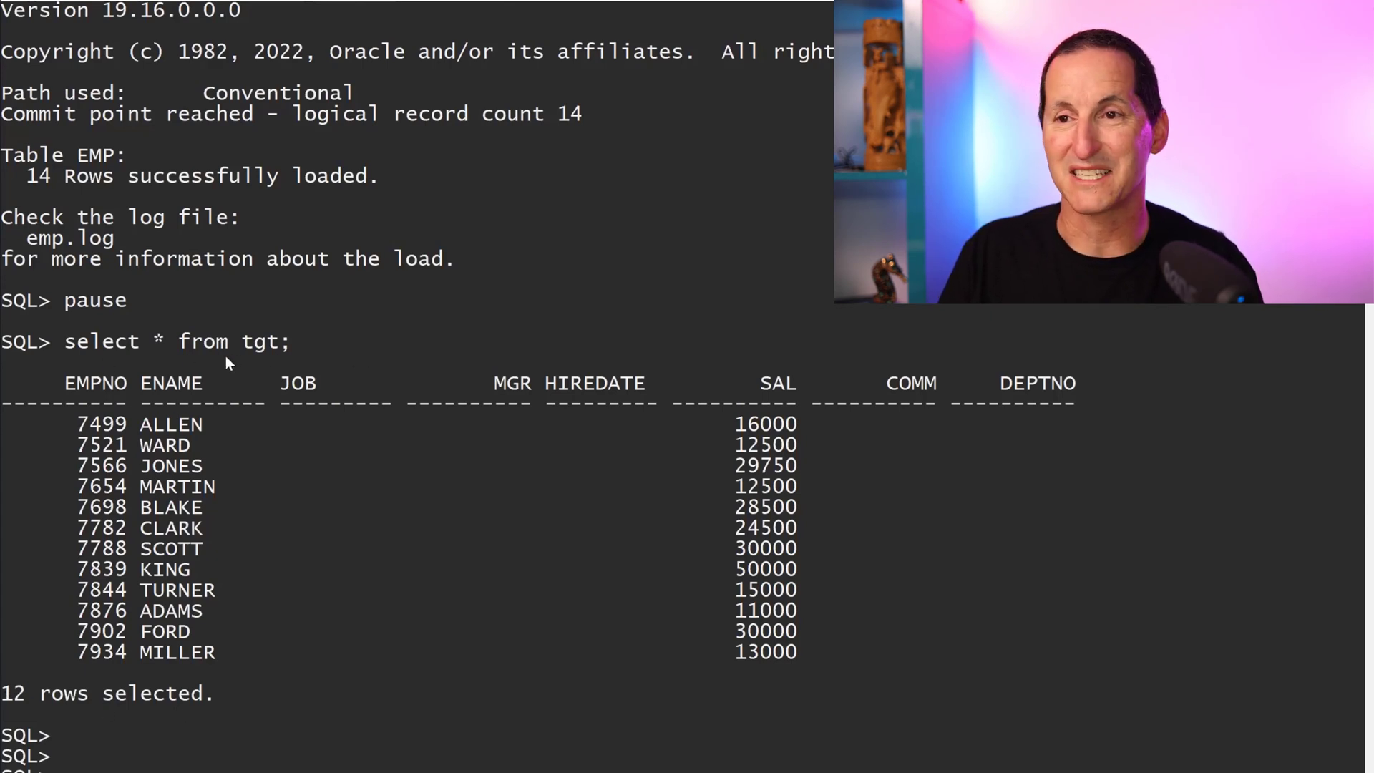